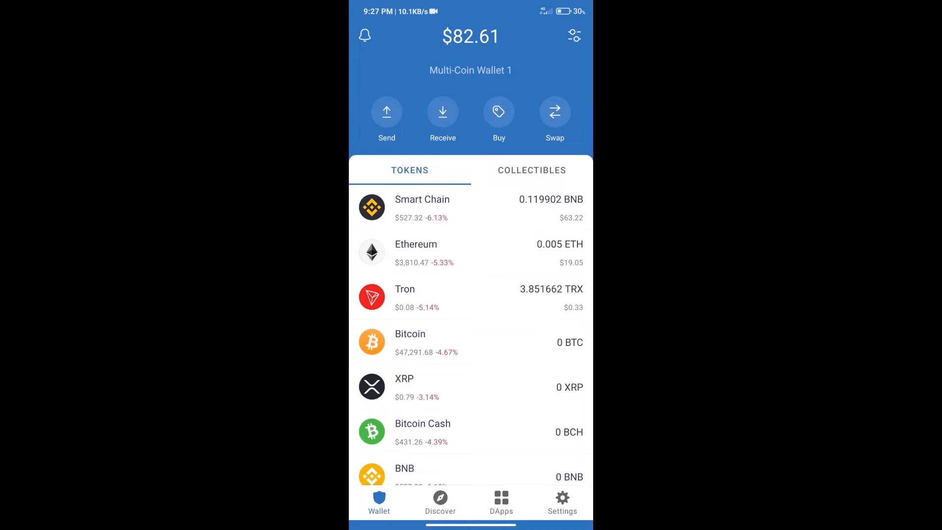
- Search the buy-coin list for BNB
click(499, 112)
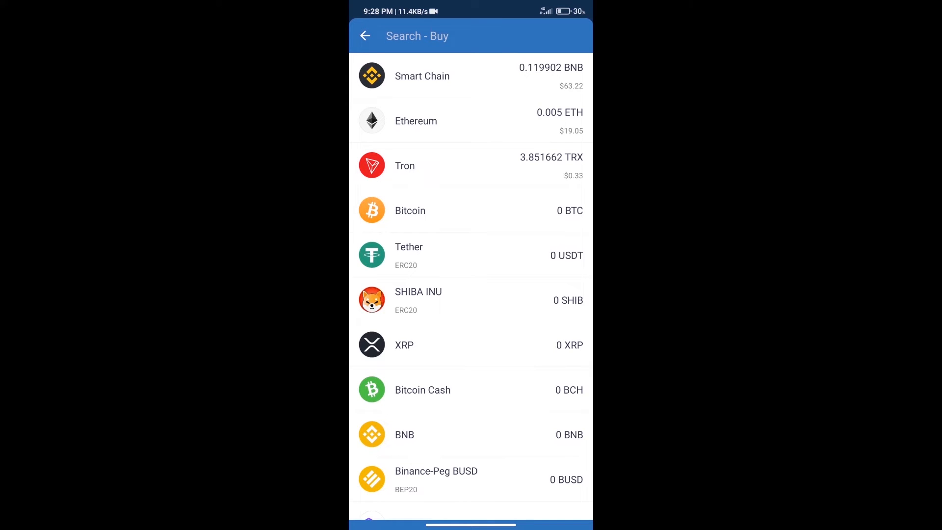
text(bn)
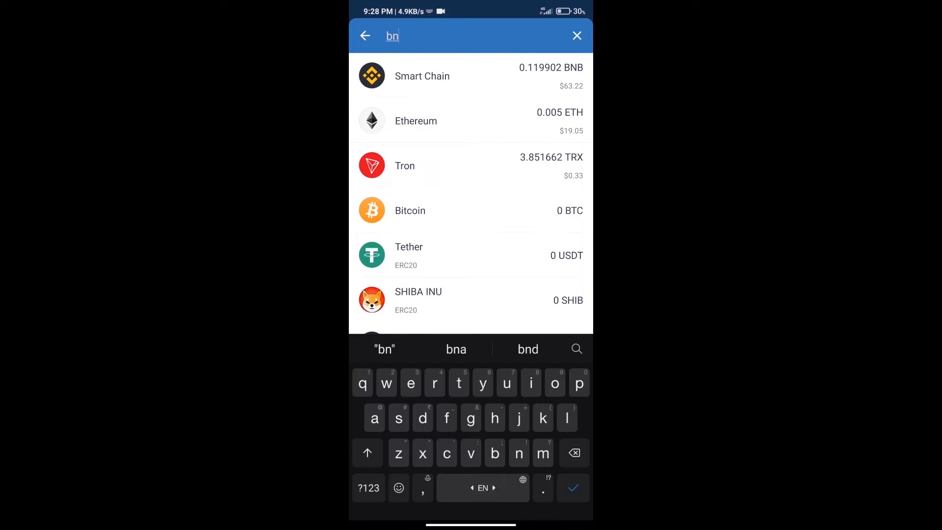
text(b)
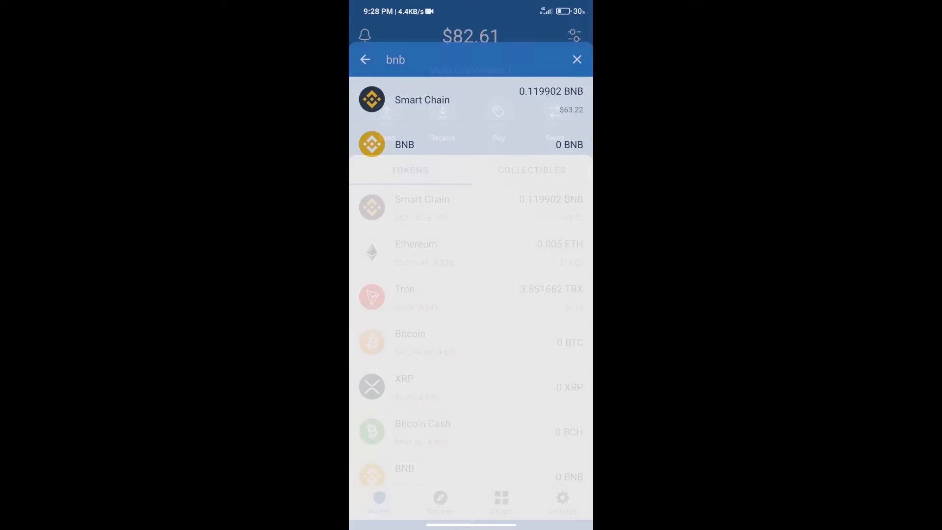
- Open the recent pancakeswap.finance/swap page from the DApp browser history
click(577, 59)
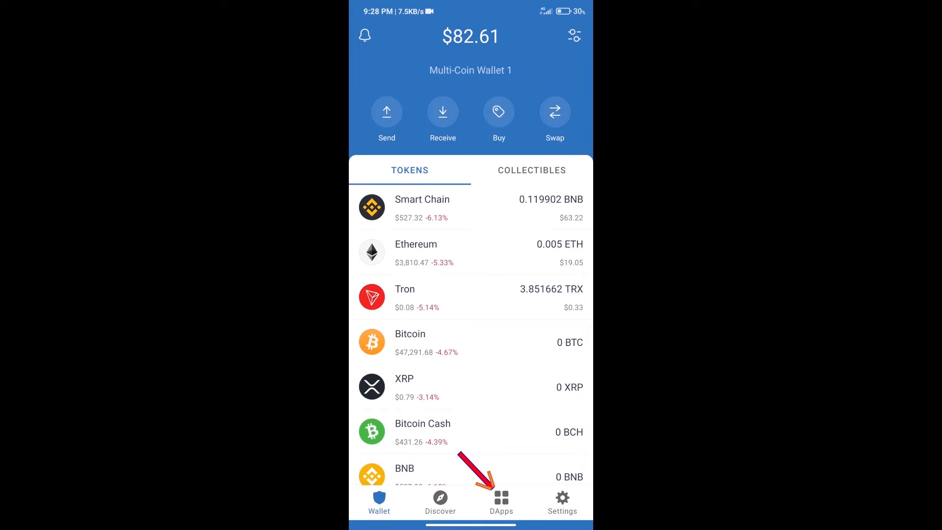
click(500, 501)
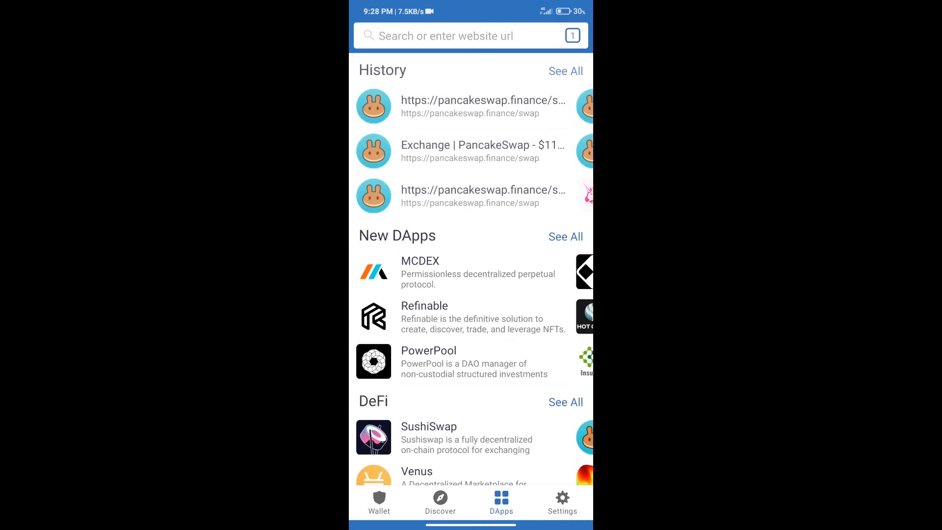
scroll(down, 3)
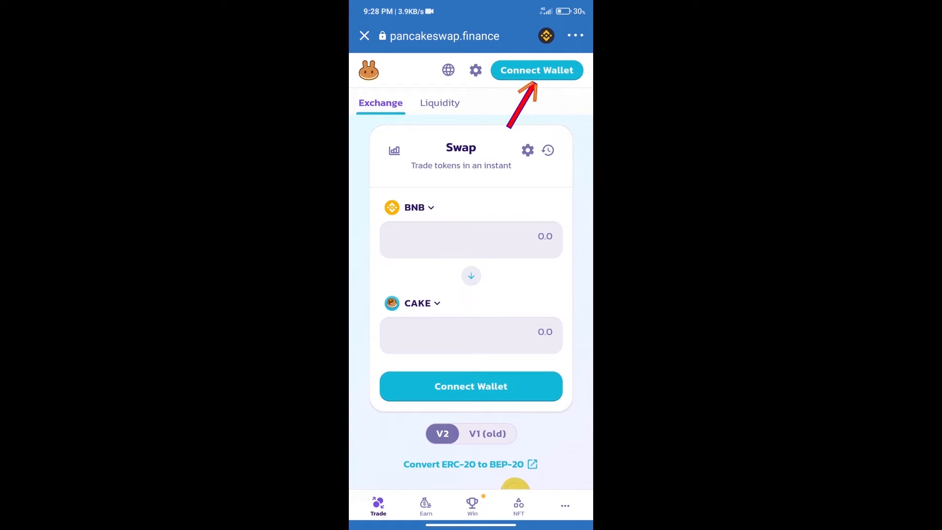
- Connect Trust Wallet to PancakeSwap so the form shows the 0.119902 BNB balance
click(536, 70)
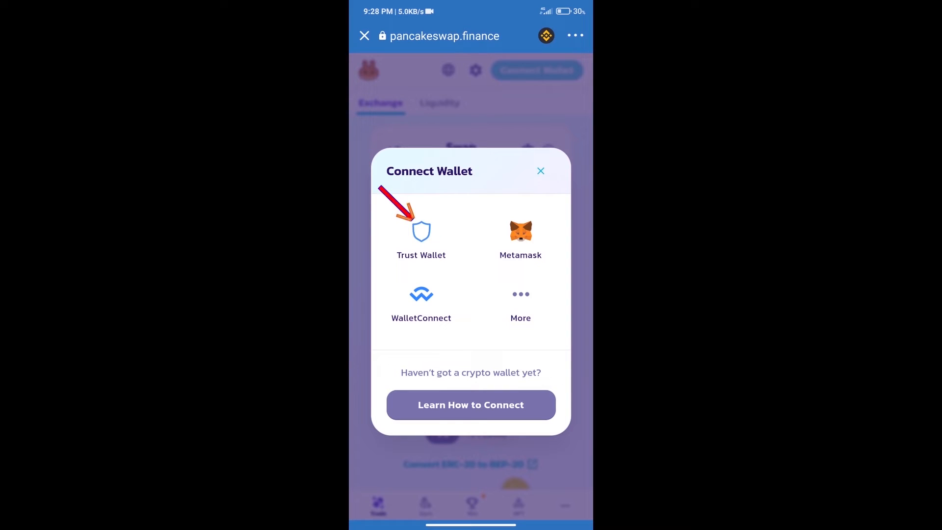
click(540, 171)
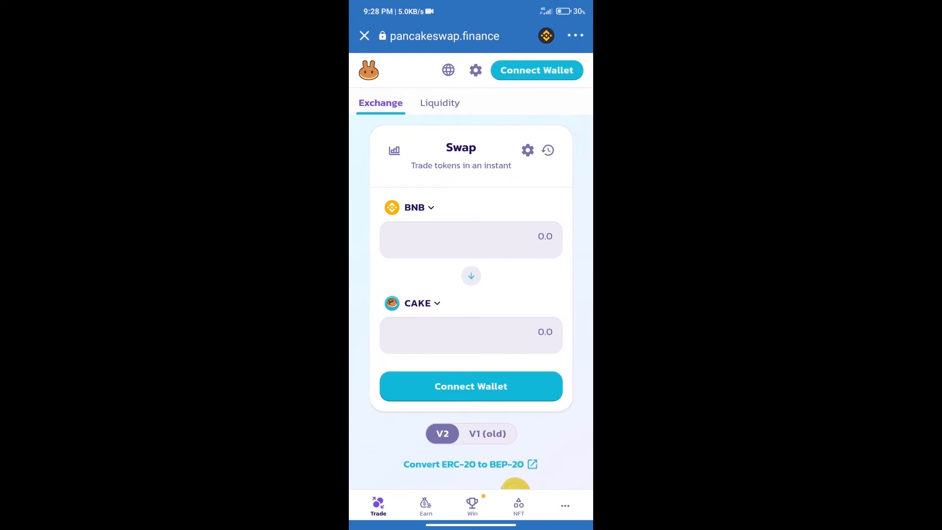
click(536, 70)
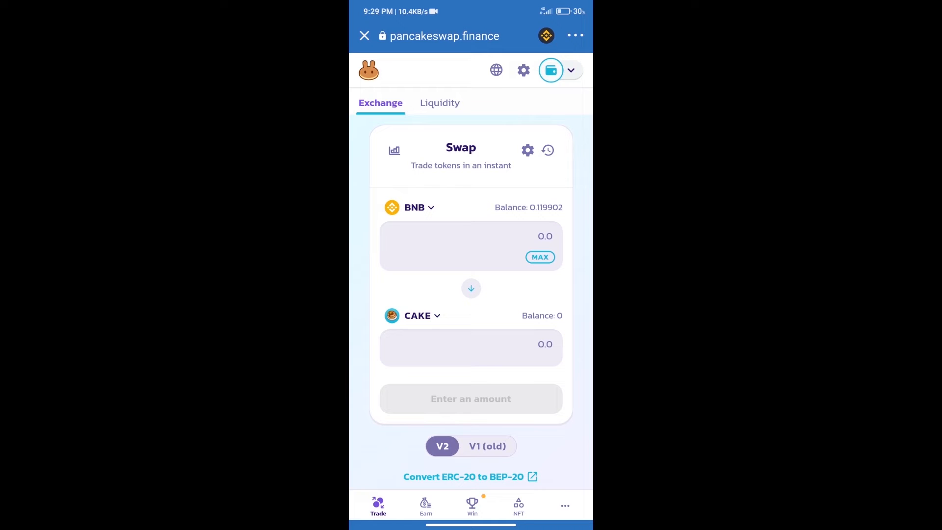
click(417, 315)
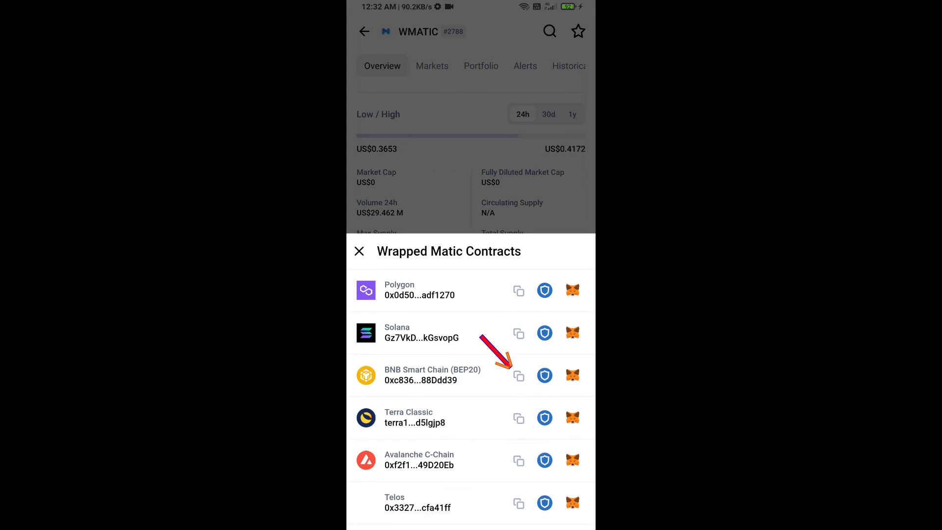
- Import Wrapped Matic from its copied BNB Smart Chain address as the token to receive
click(518, 376)
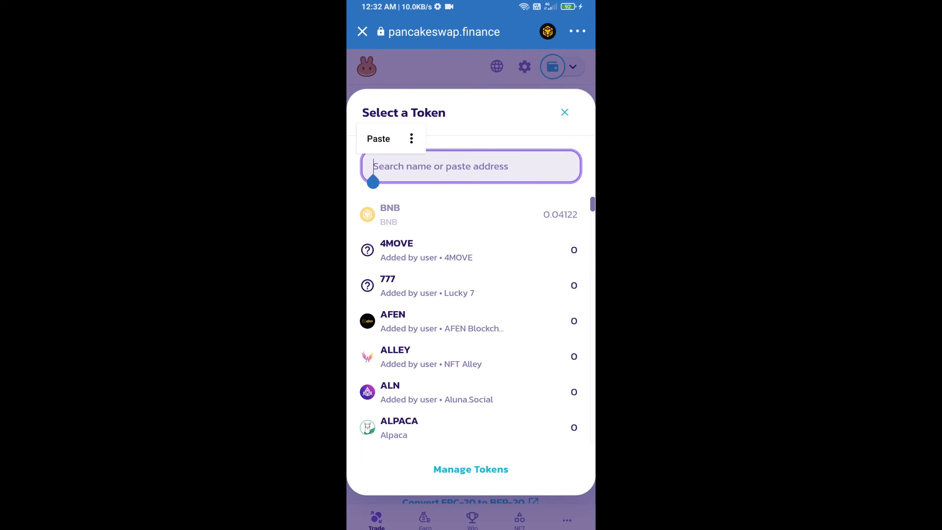
click(379, 138)
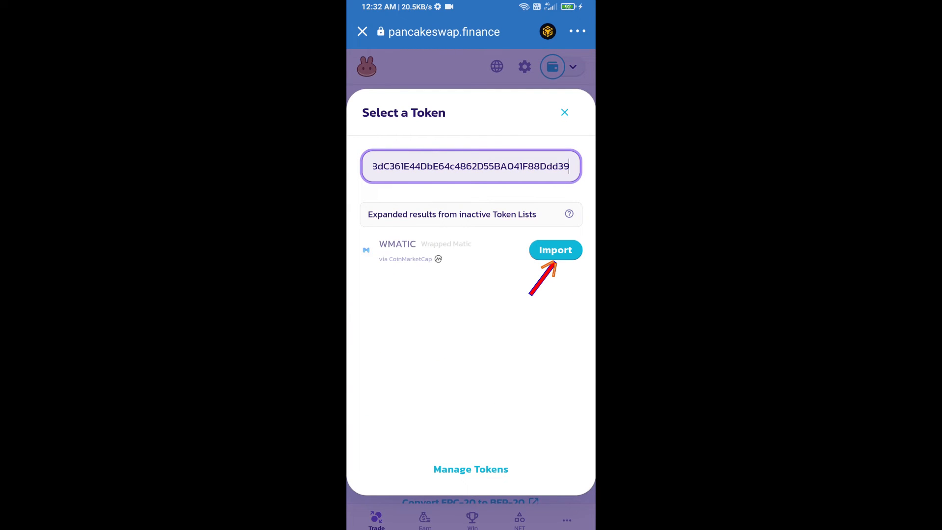
click(555, 250)
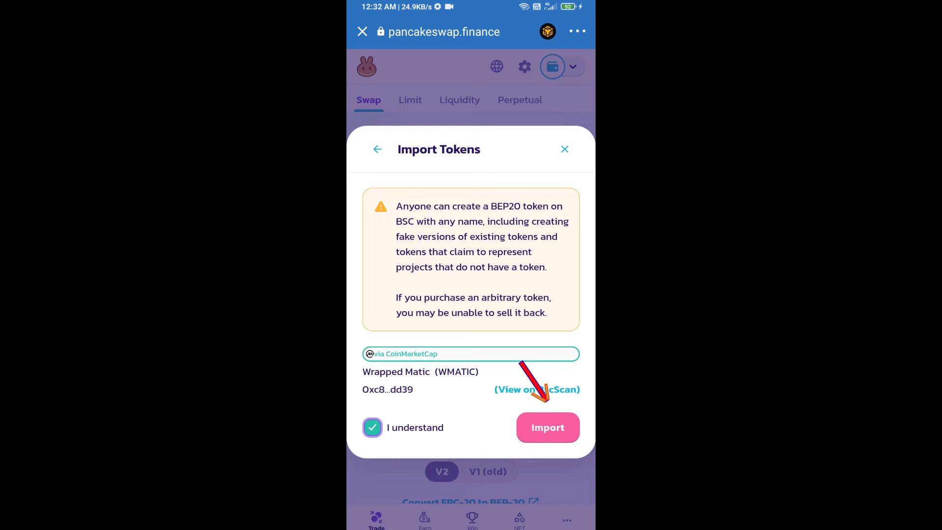
click(546, 427)
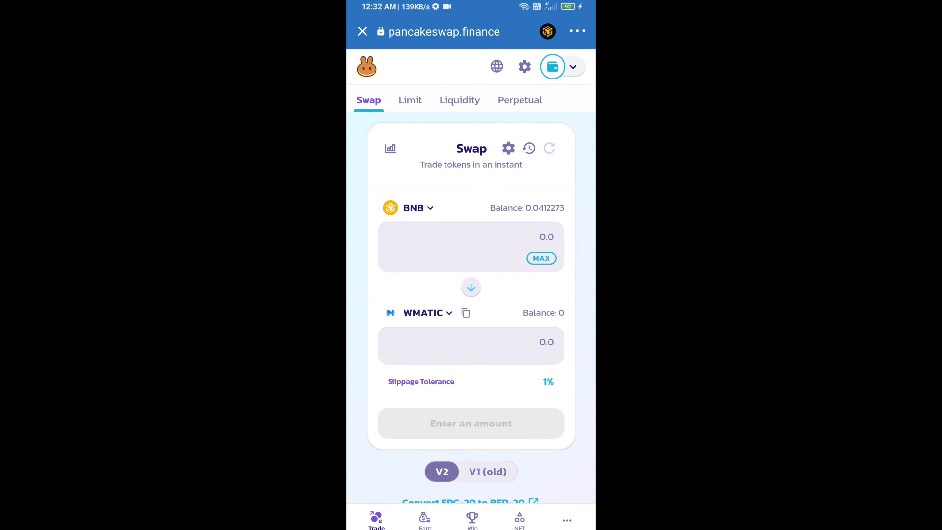
click(508, 149)
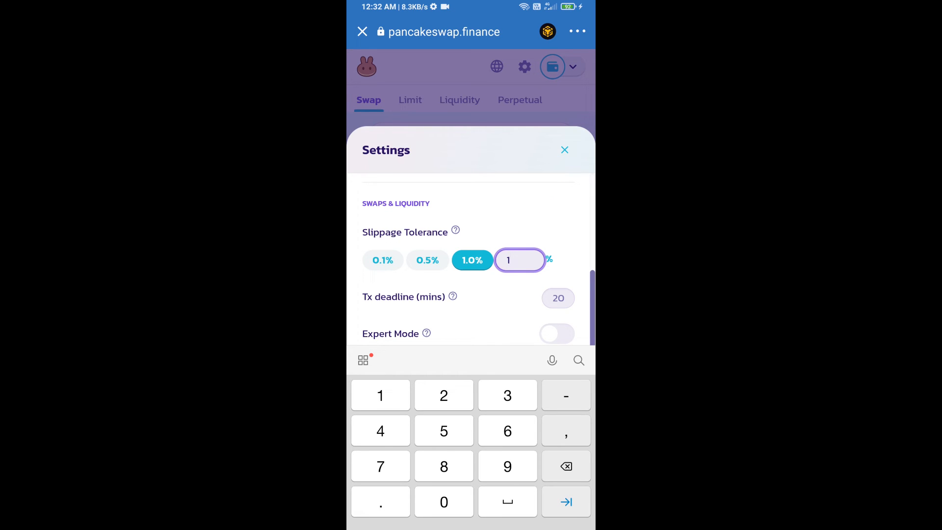
click(564, 149)
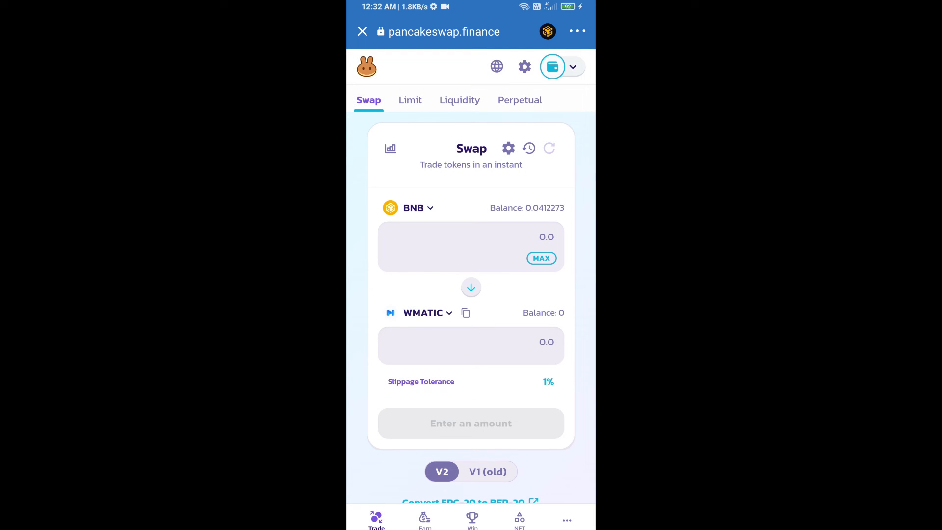
- Swap about 0.0000926 BNB for 0.05 WMATIC and confirm it for wallet signing
click(470, 341)
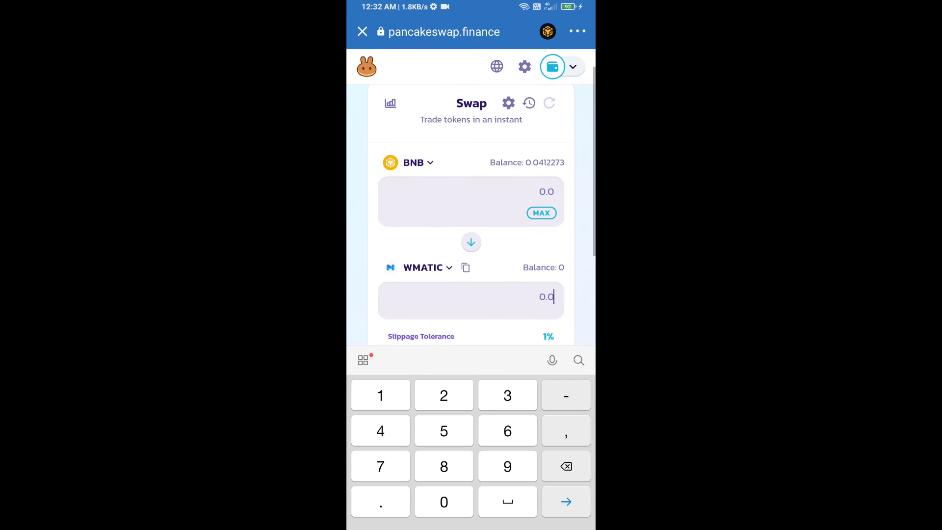
text(0.05)
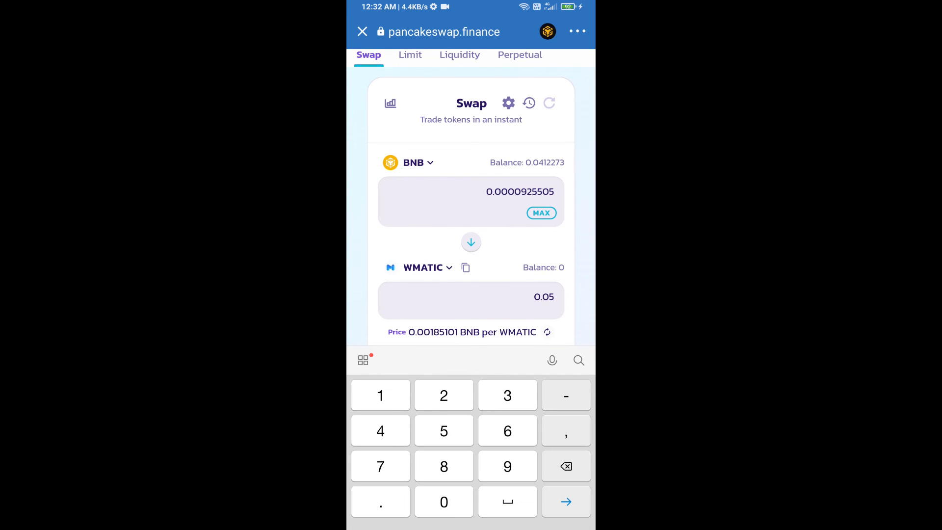
scroll(down, 3)
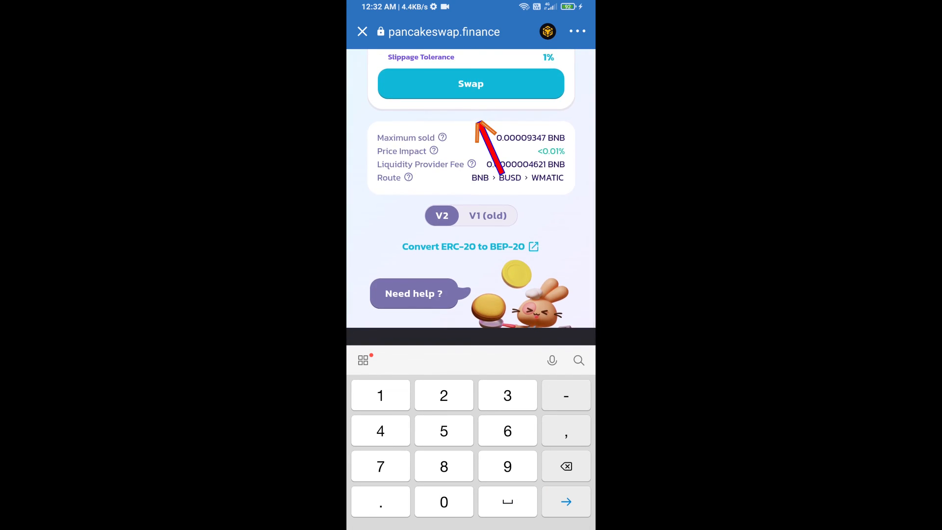
click(470, 83)
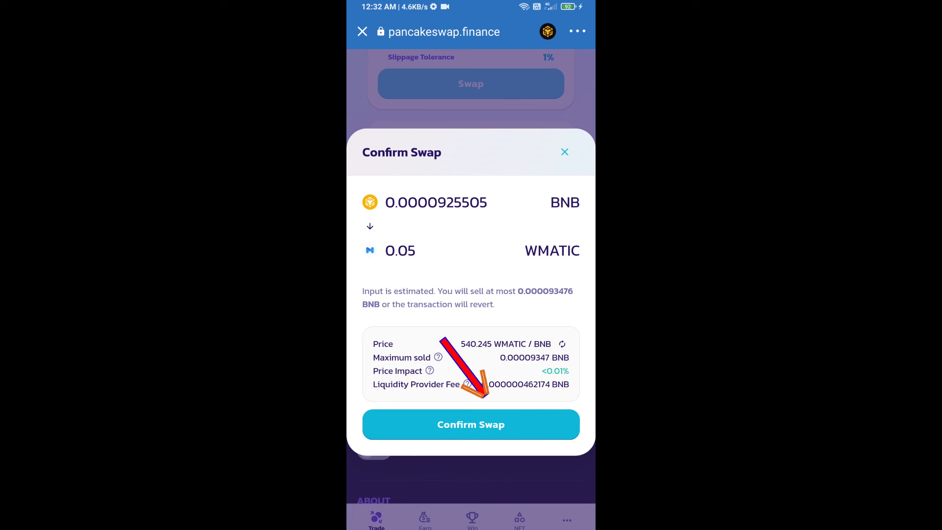
click(470, 424)
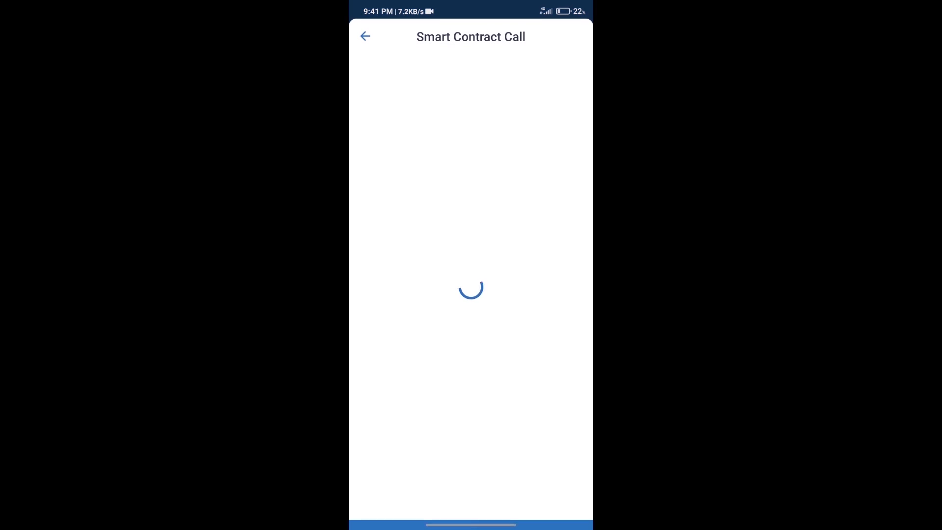